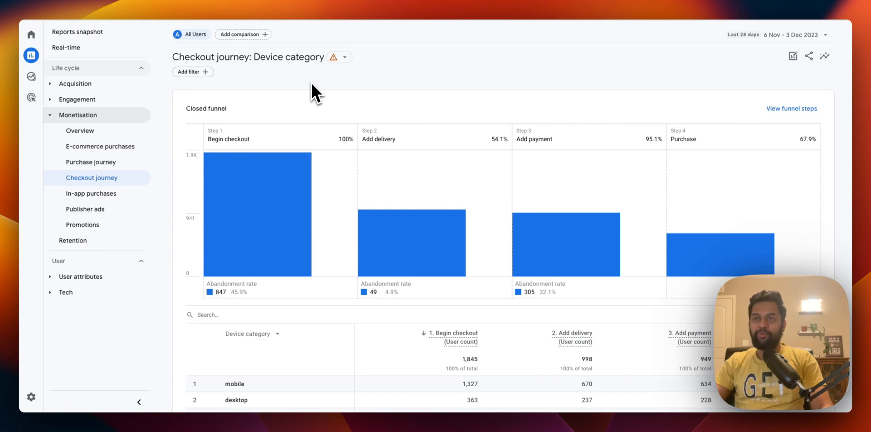
mouse_move(113, 78)
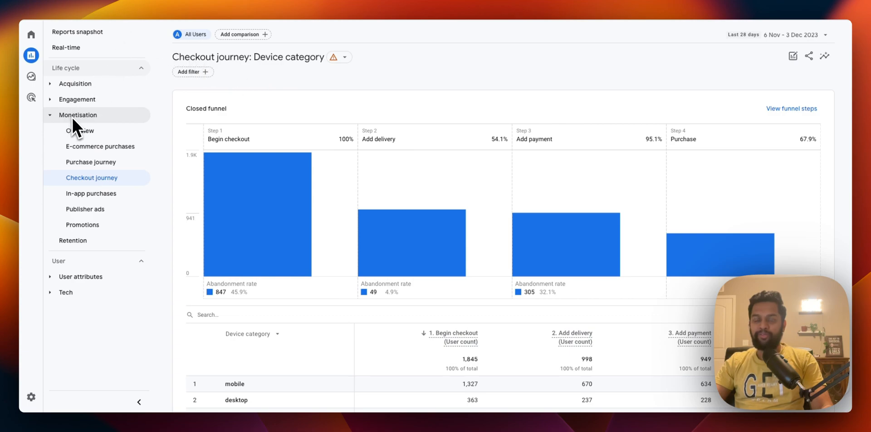
mouse_move(109, 189)
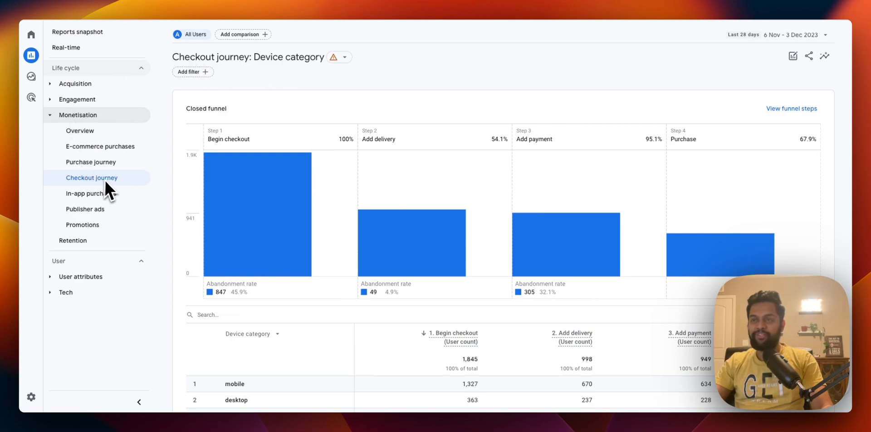
mouse_move(192, 230)
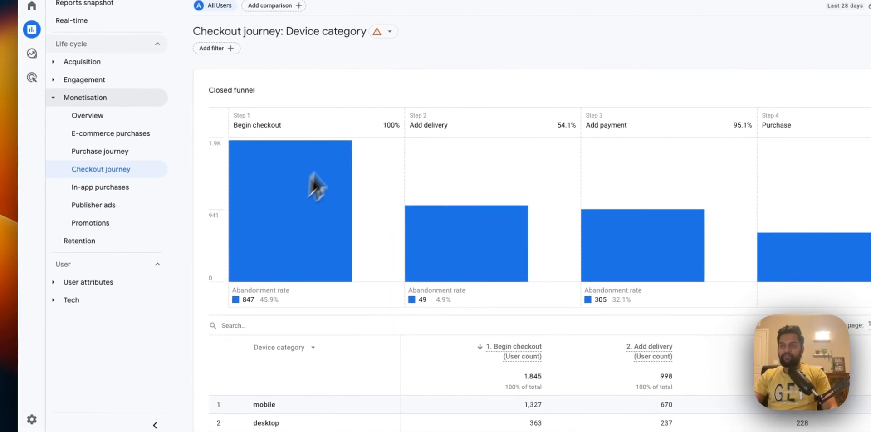
mouse_move(312, 178)
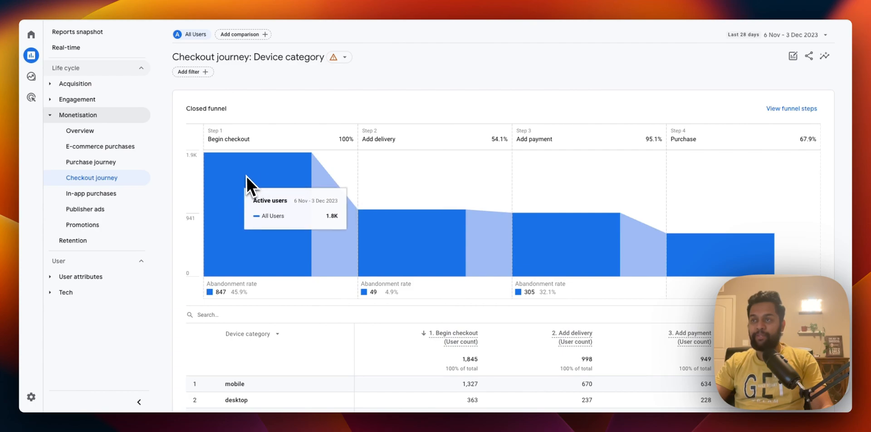
mouse_move(216, 157)
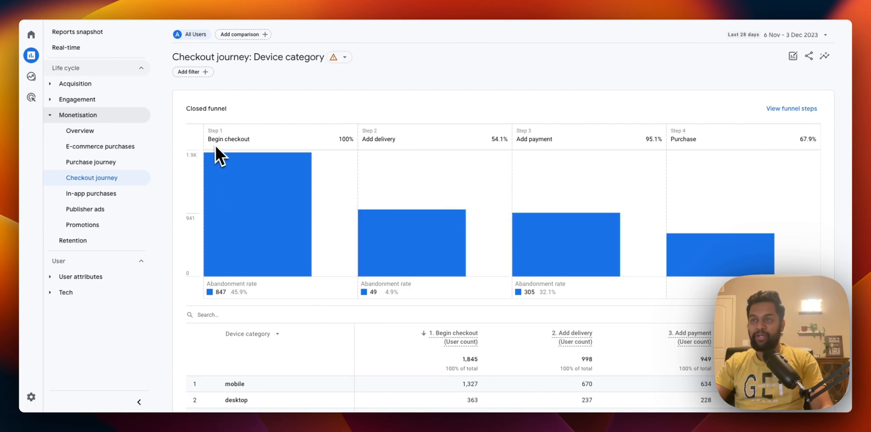
mouse_move(218, 141)
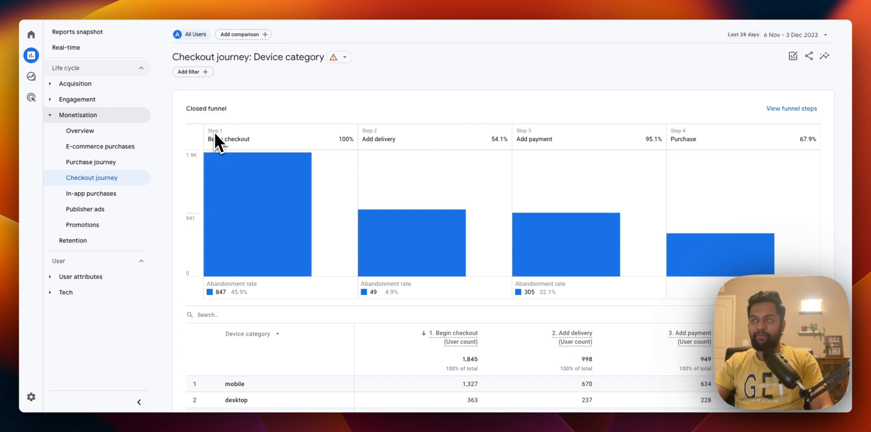
mouse_move(389, 157)
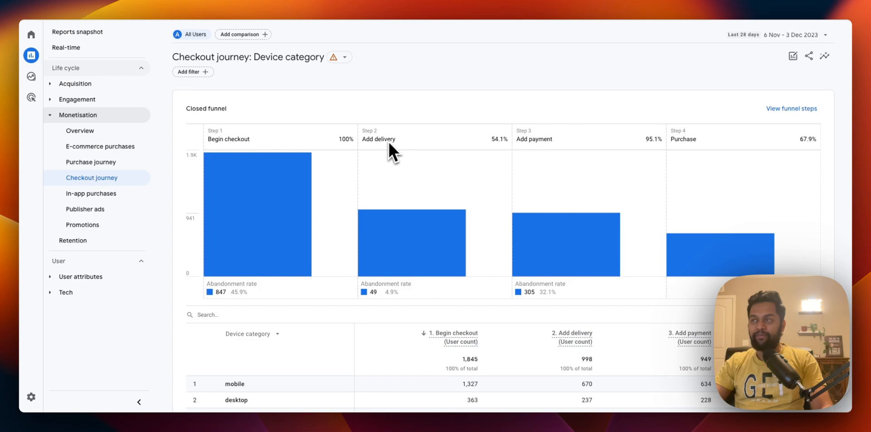
mouse_move(300, 186)
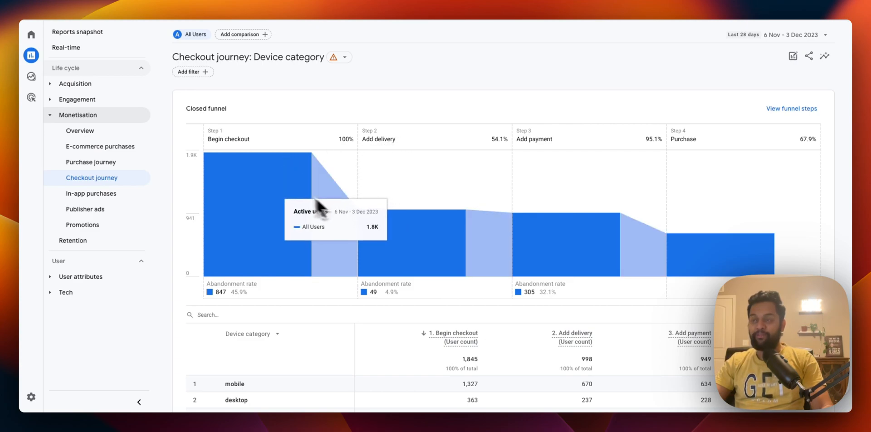
mouse_move(388, 247)
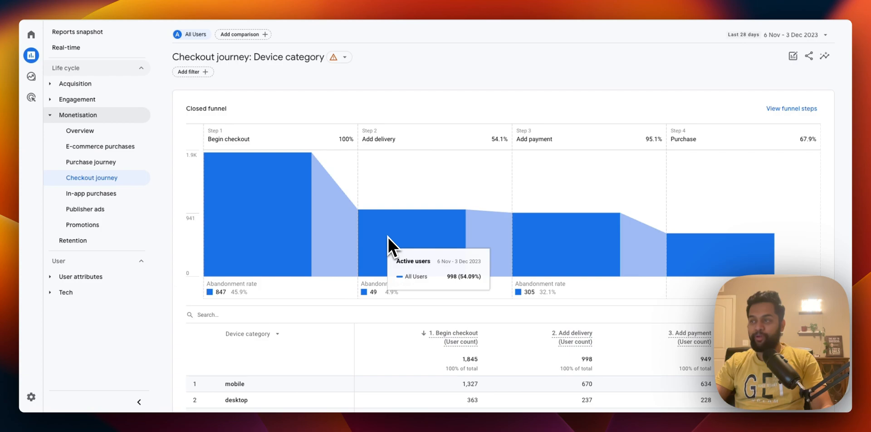
mouse_move(419, 248)
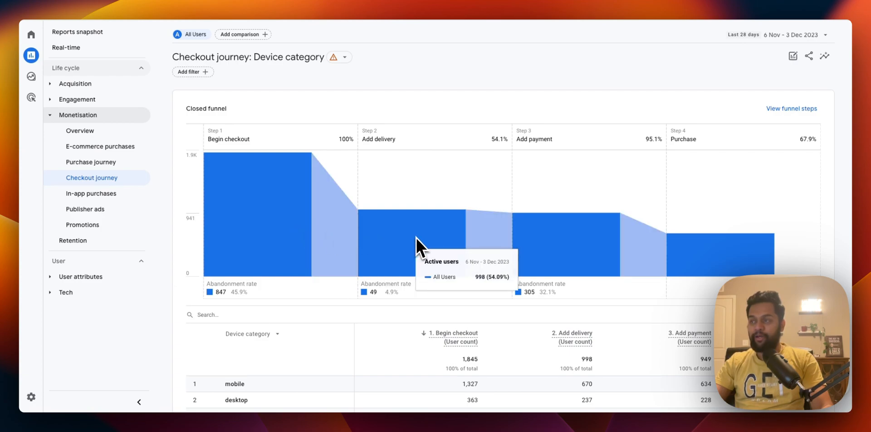
mouse_move(403, 155)
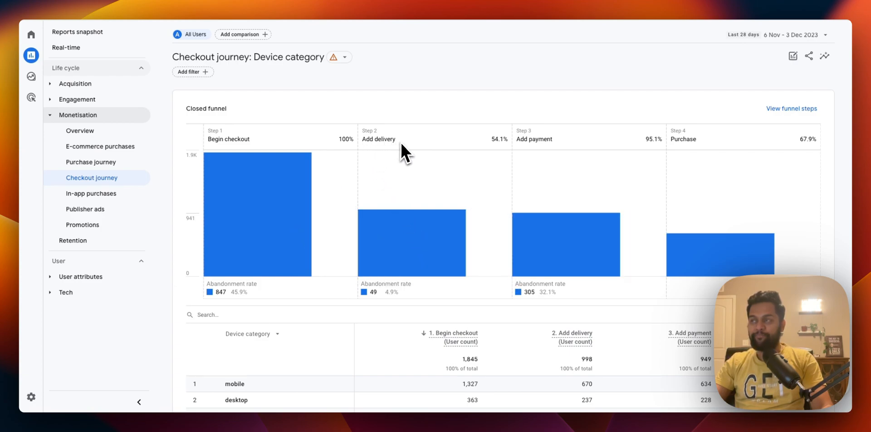
mouse_move(549, 257)
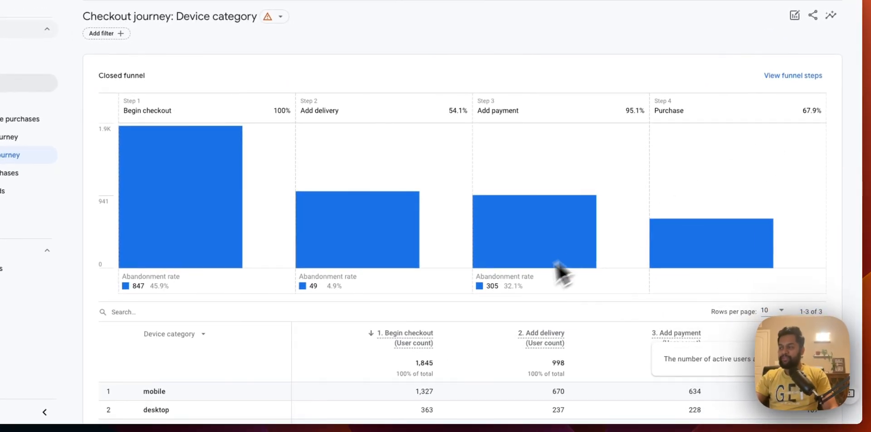
Break the Checkout journey funnel table down by Region.
scroll("down", 3)
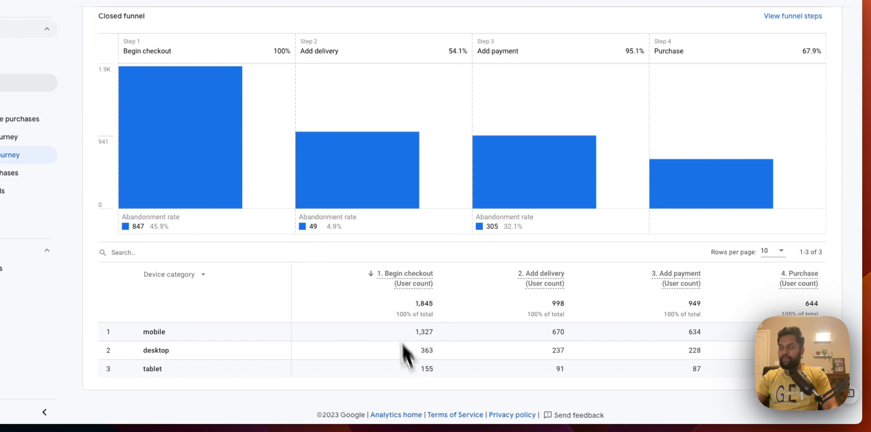
mouse_move(417, 309)
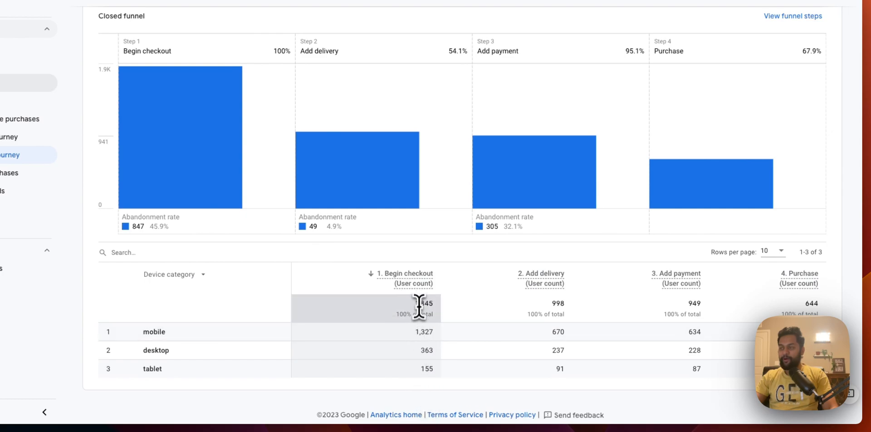
double_click(425, 303)
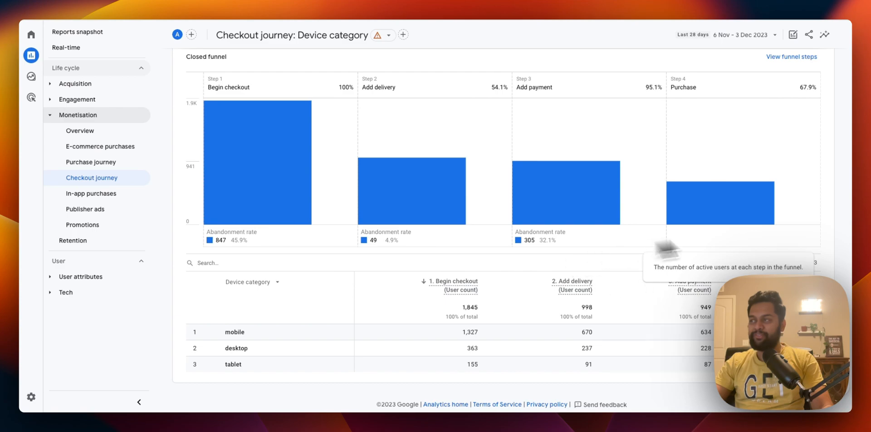
mouse_move(403, 191)
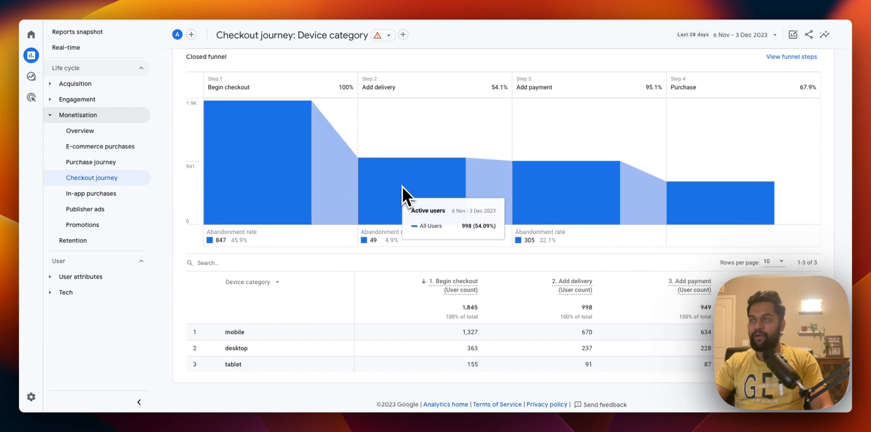
mouse_move(690, 191)
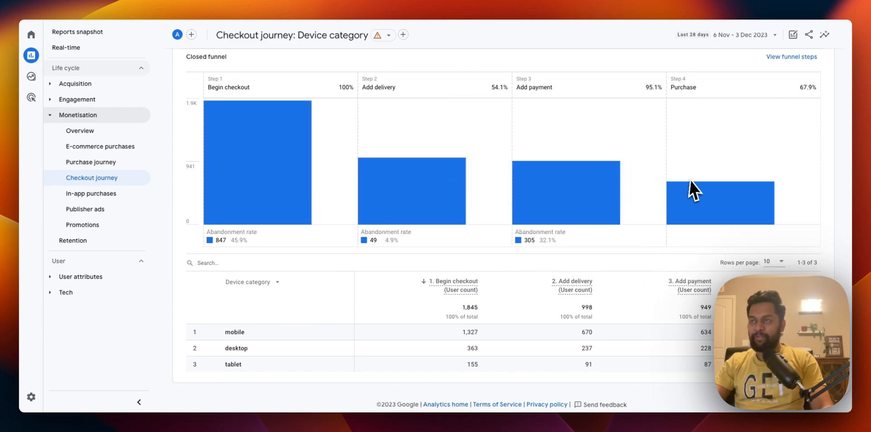
mouse_move(684, 197)
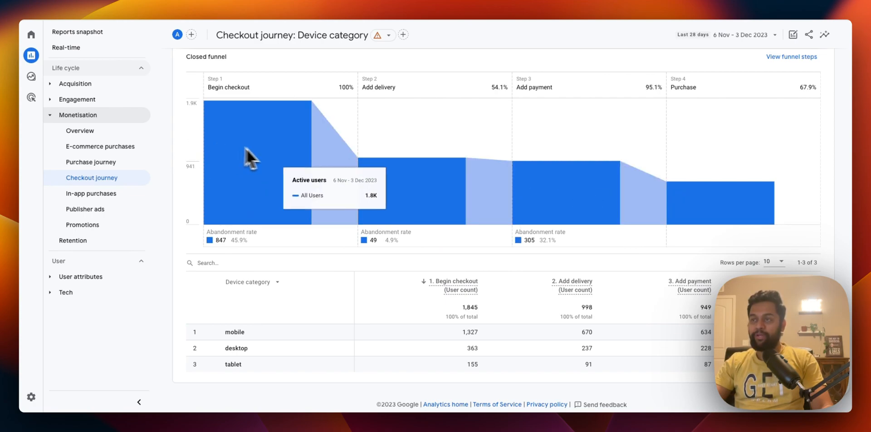
mouse_move(415, 196)
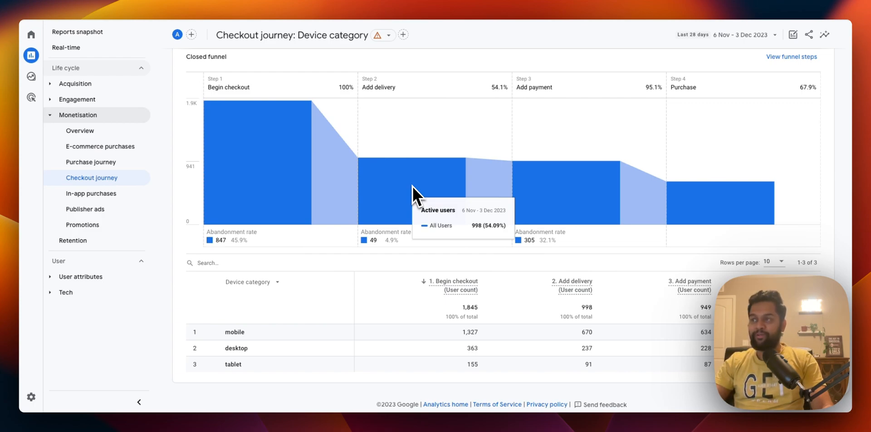
mouse_move(259, 306)
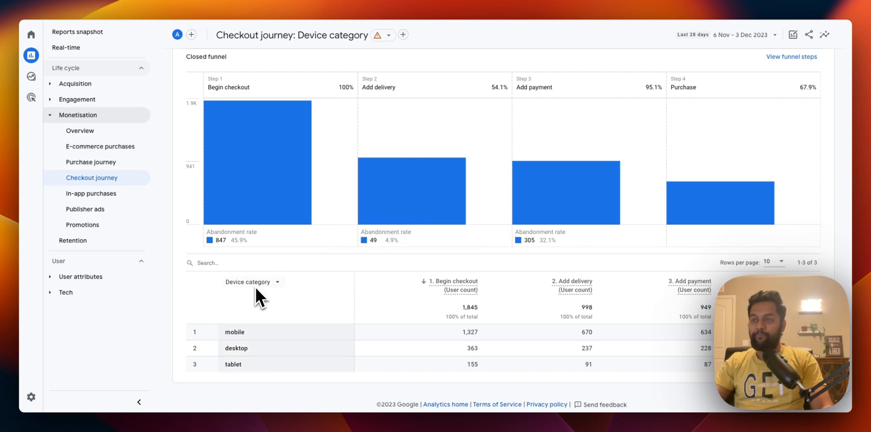
mouse_move(243, 340)
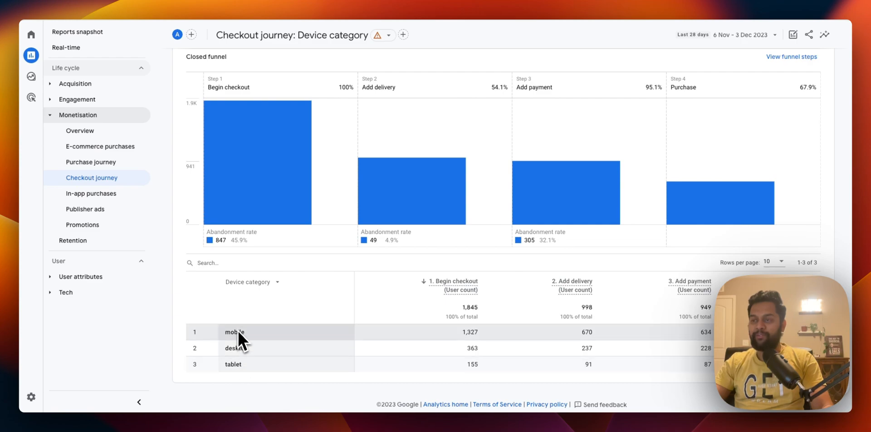
left_click(277, 283)
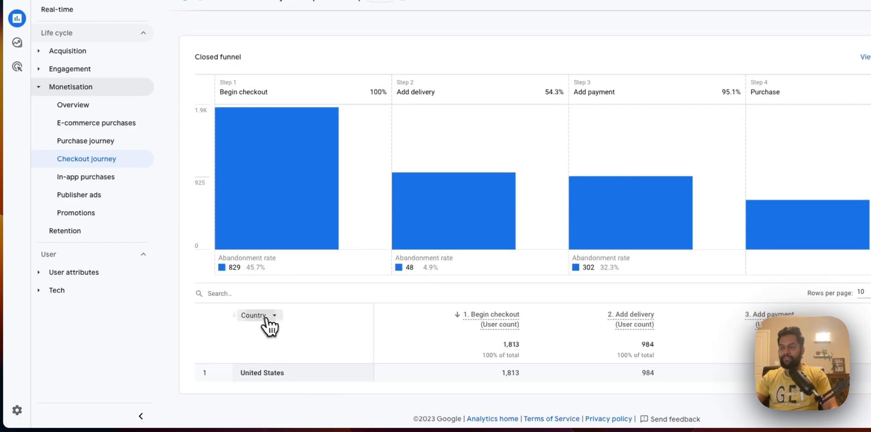
left_click(253, 316)
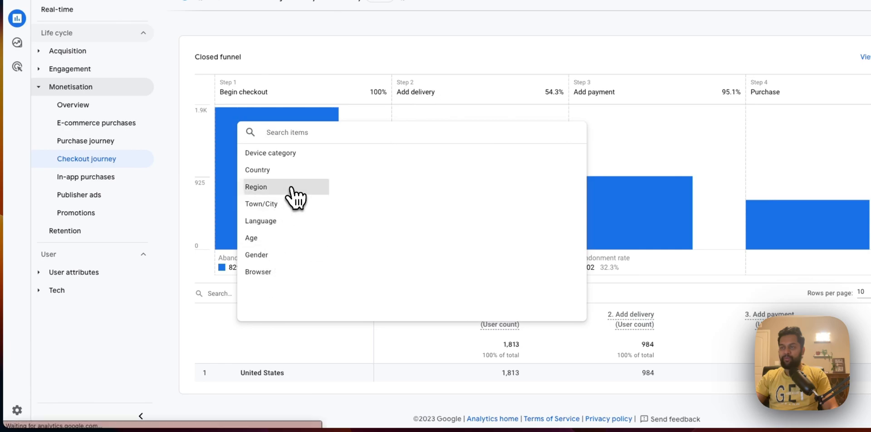
left_click(256, 187)
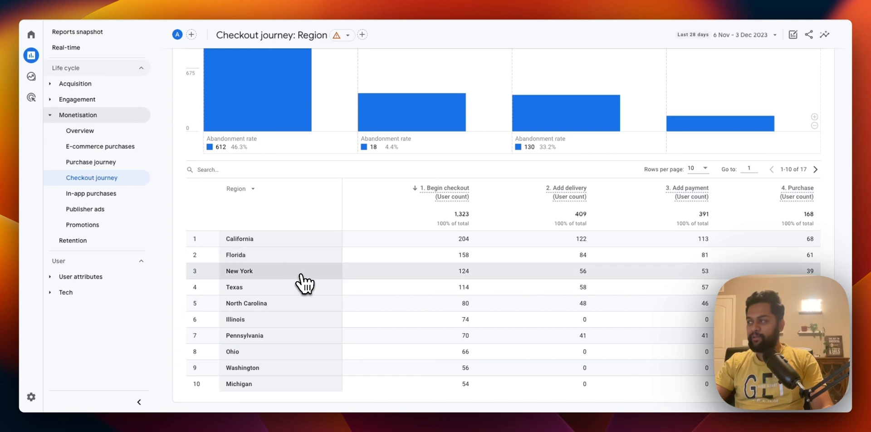
mouse_move(236, 295)
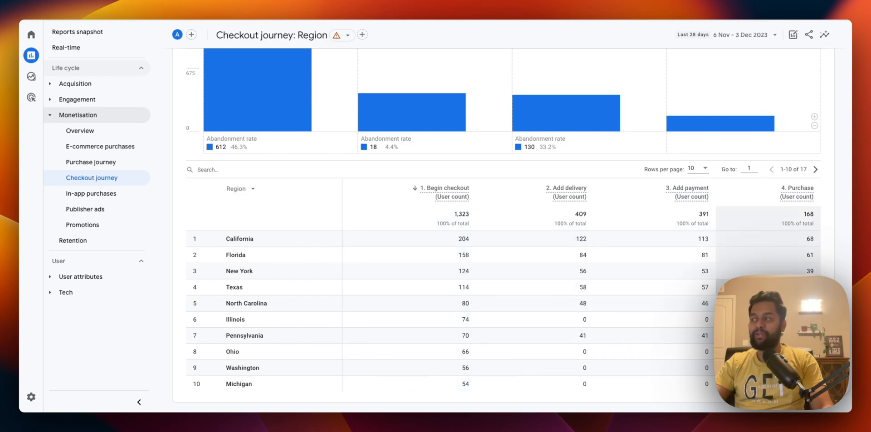
mouse_move(280, 280)
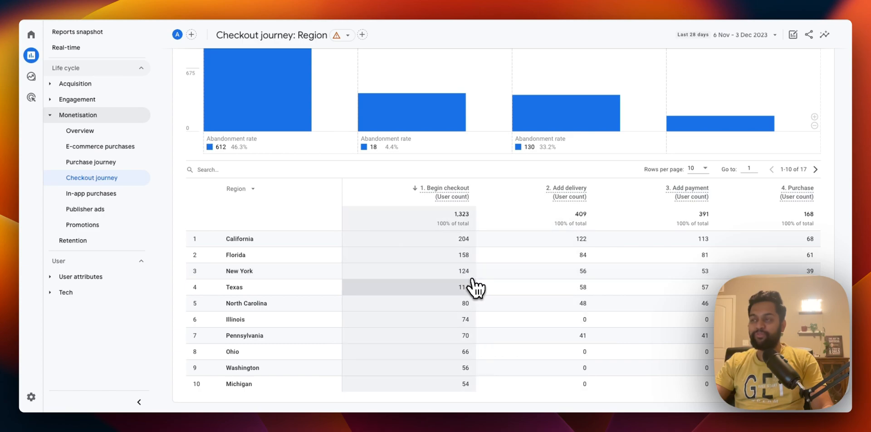
mouse_move(472, 283)
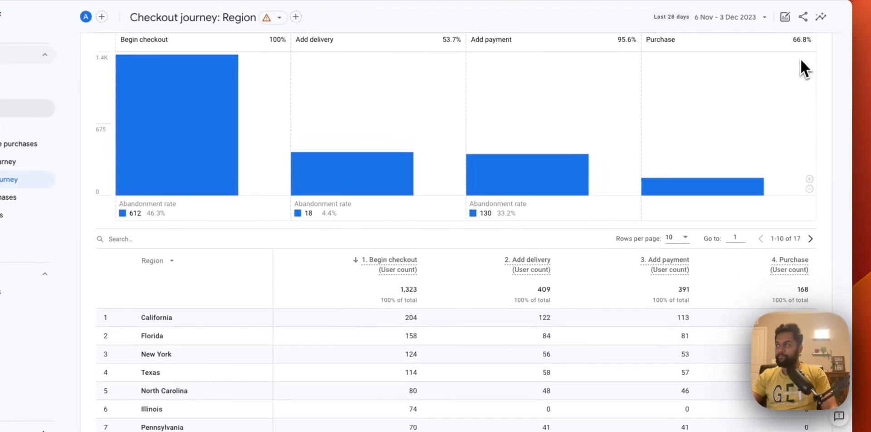
Switch to the Purchase journey funnel report under Monetisation.
scroll("down", 3)
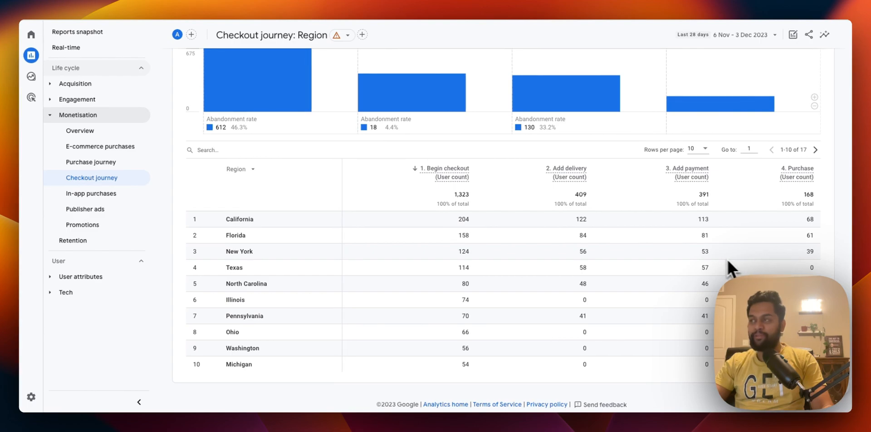
mouse_move(683, 291)
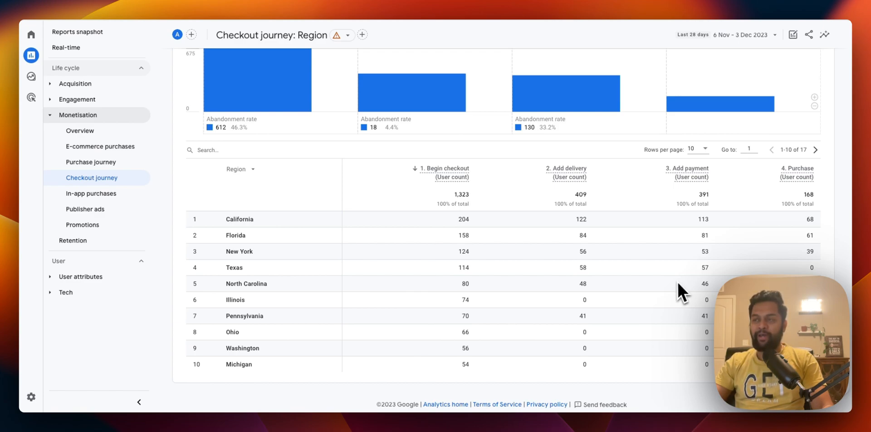
mouse_move(740, 221)
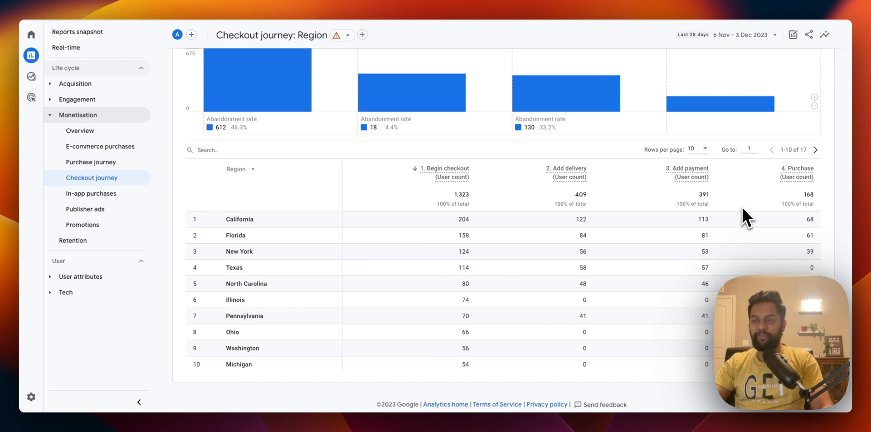
mouse_move(562, 261)
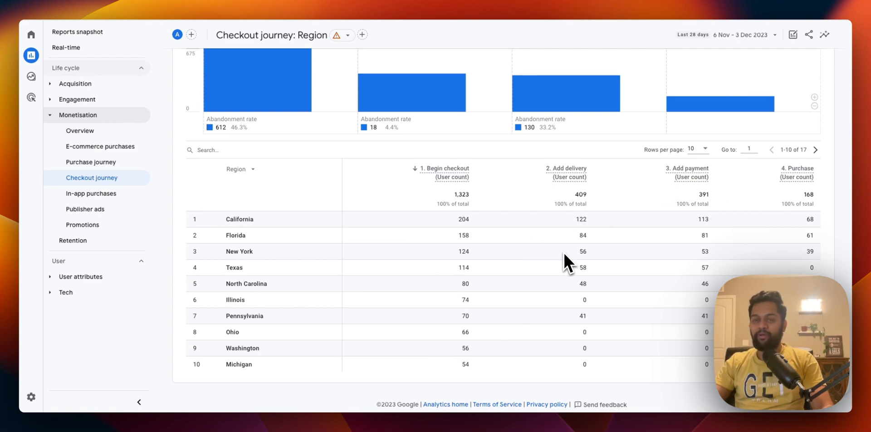
mouse_move(582, 292)
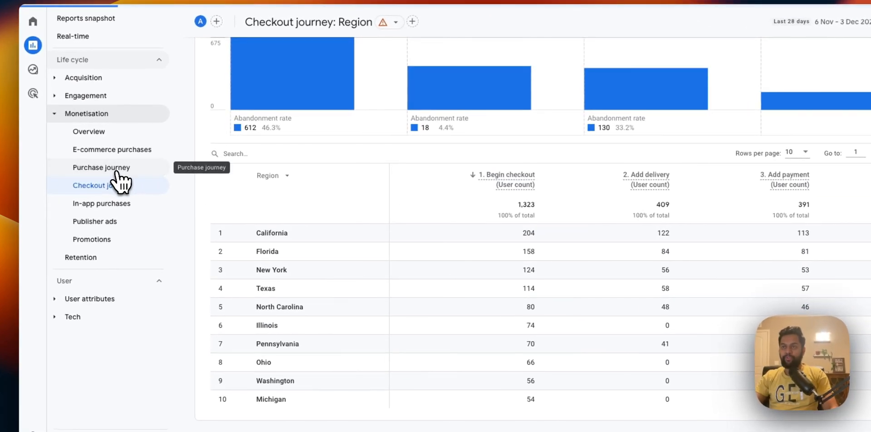
left_click(102, 168)
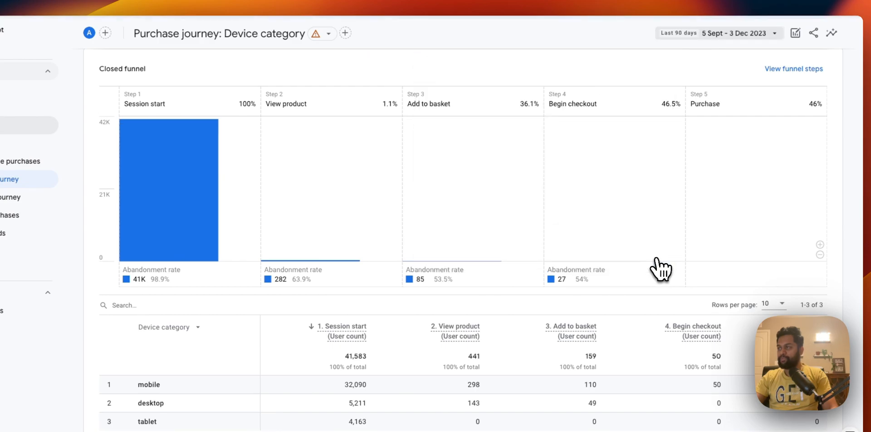
mouse_move(655, 229)
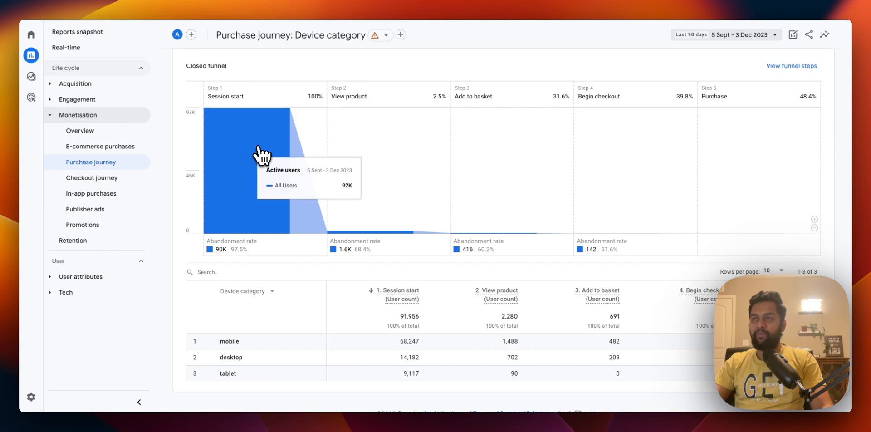
mouse_move(242, 123)
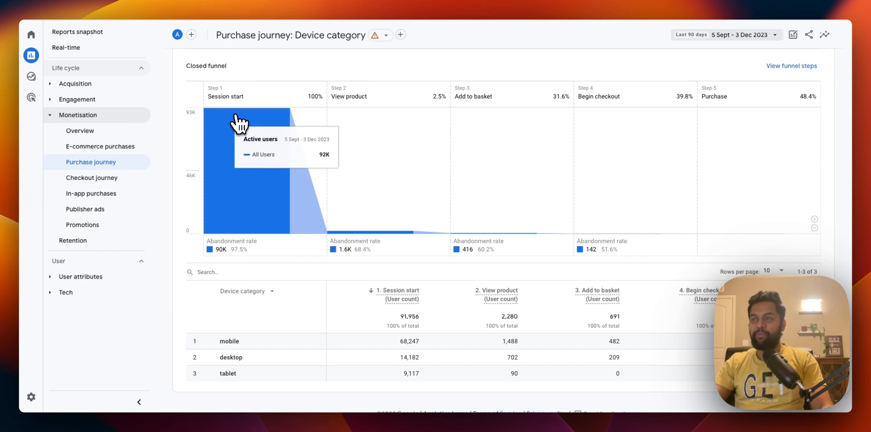
mouse_move(359, 239)
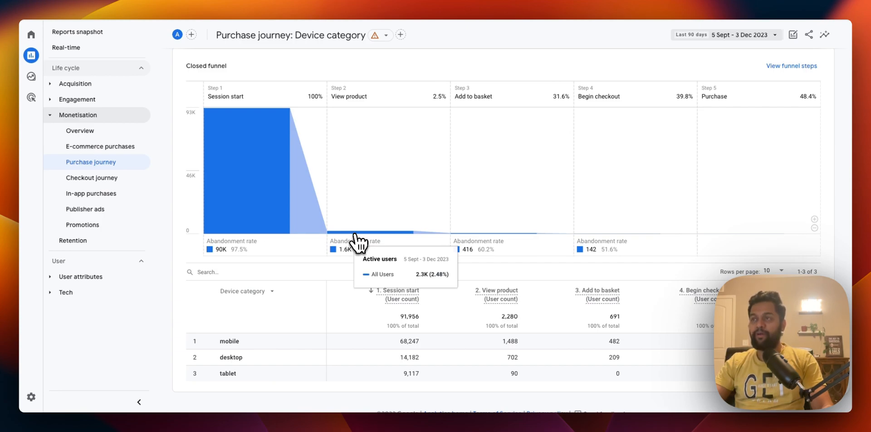
mouse_move(242, 154)
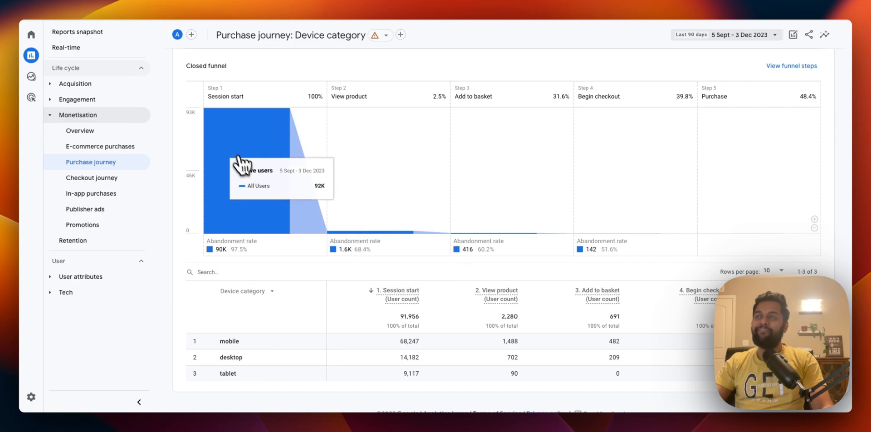
mouse_move(372, 238)
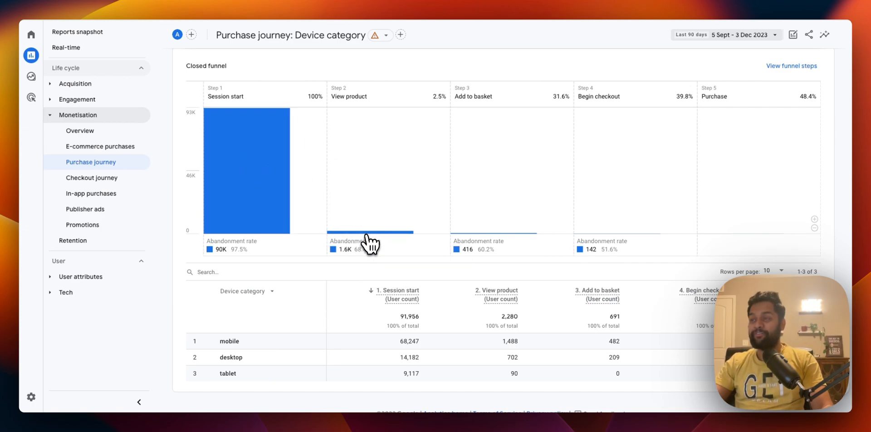
mouse_move(369, 246)
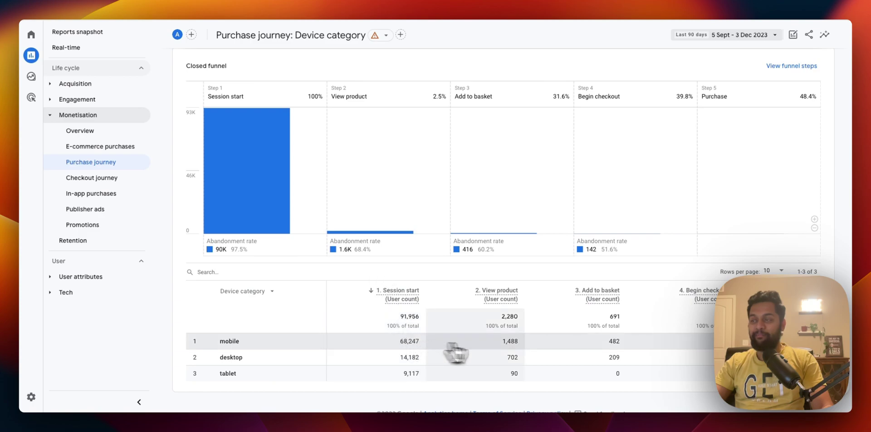
mouse_move(435, 354)
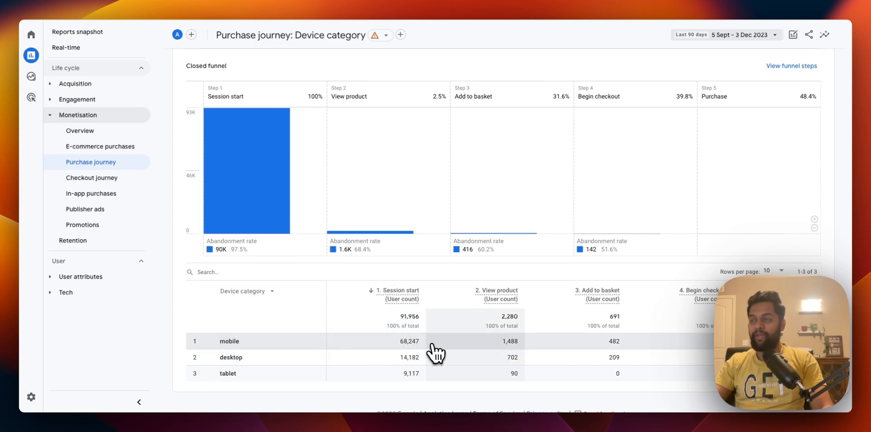
mouse_move(267, 352)
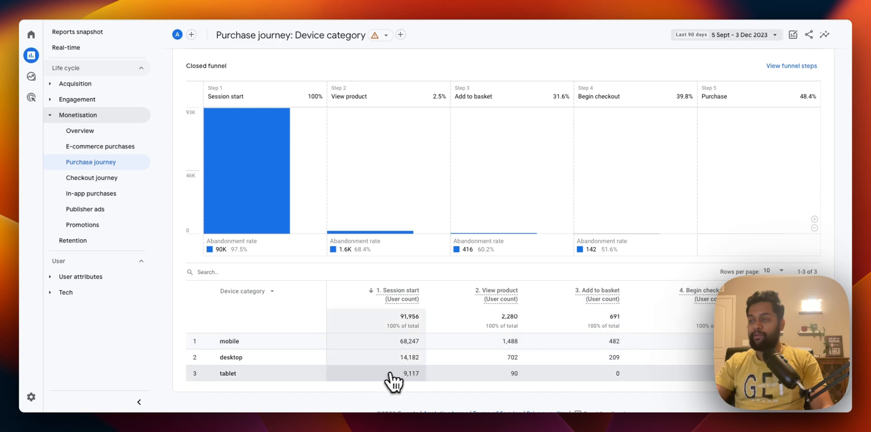
mouse_move(411, 377)
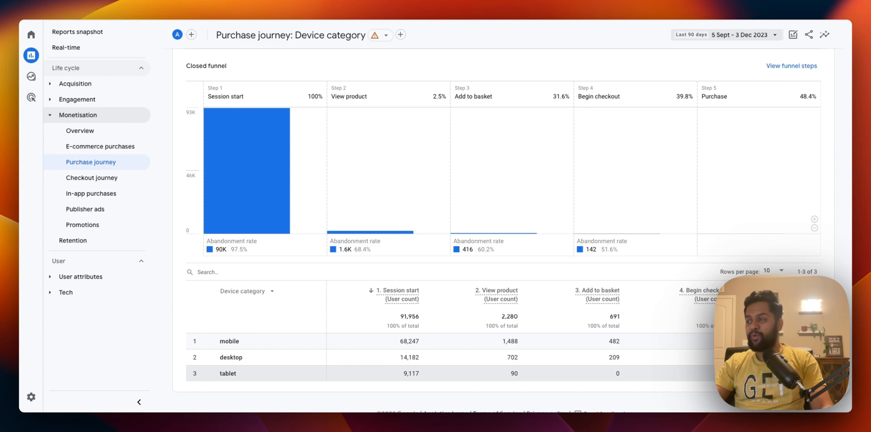
mouse_move(500, 362)
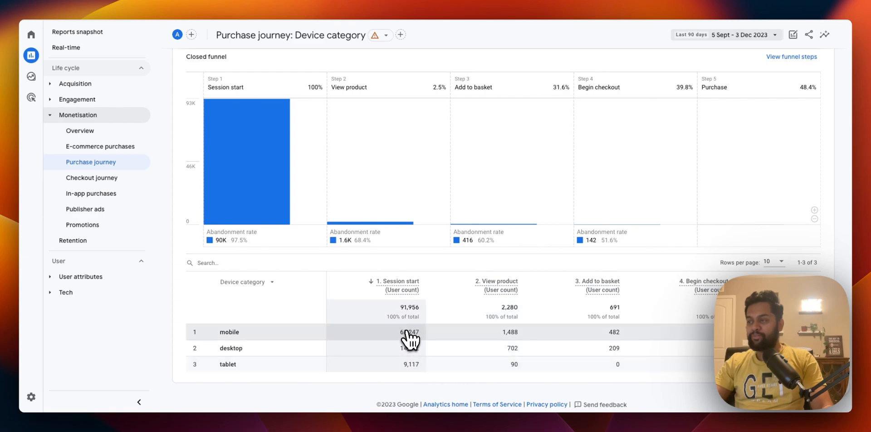
mouse_move(520, 375)
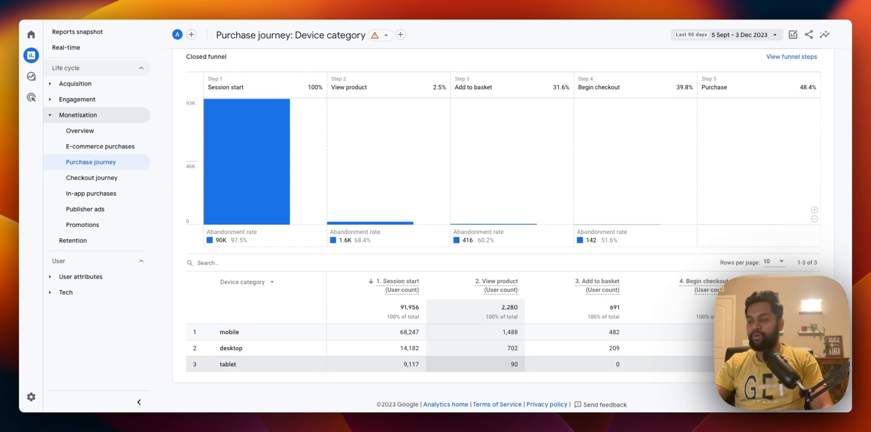
mouse_move(291, 332)
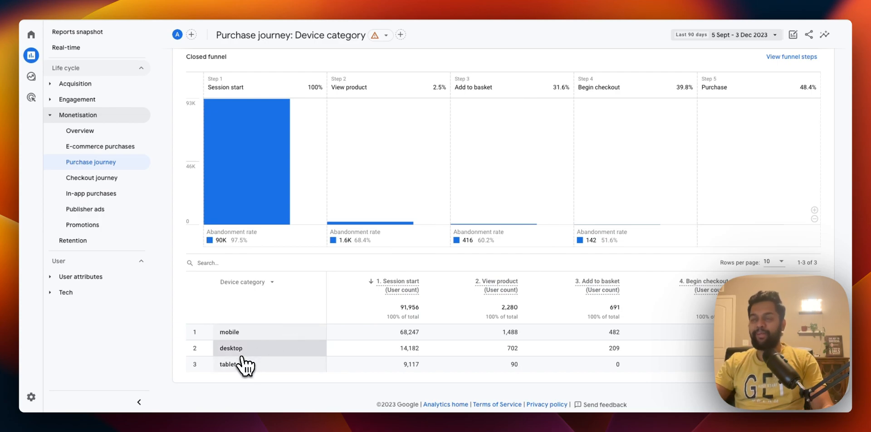
mouse_move(252, 310)
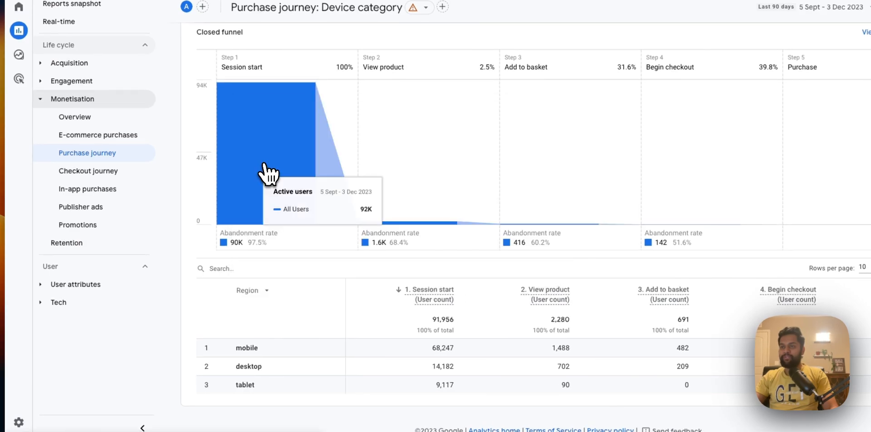
mouse_move(324, 269)
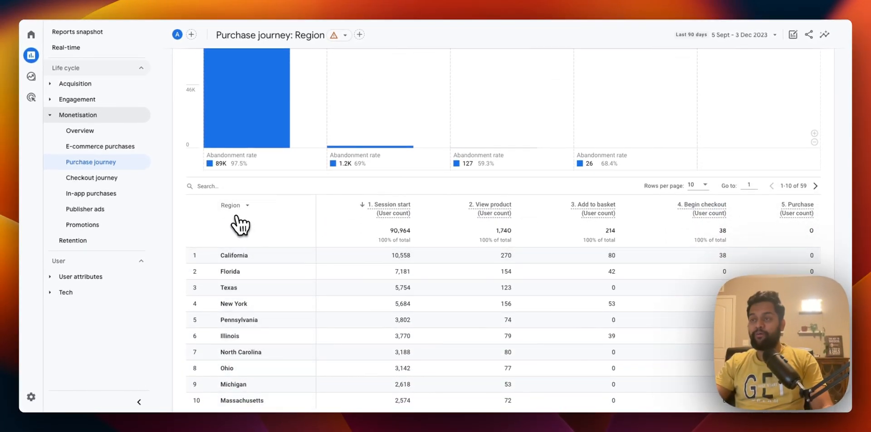
Set the table to 100 rows per page and review all 59 region rows.
scroll("down", 3)
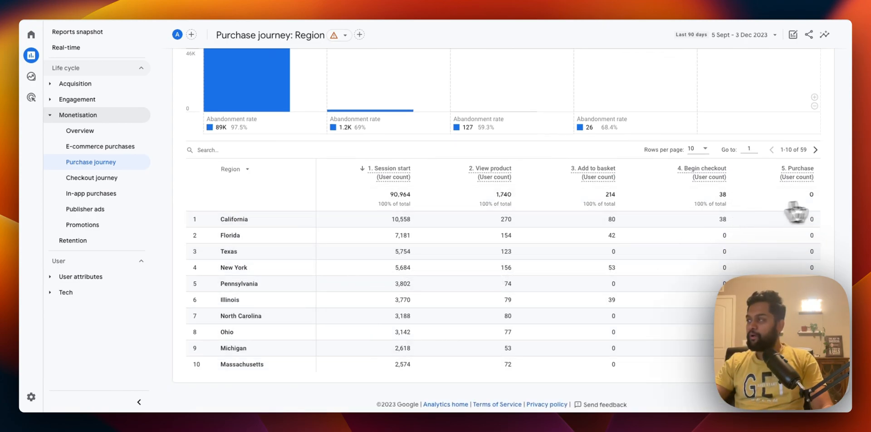
left_click(797, 172)
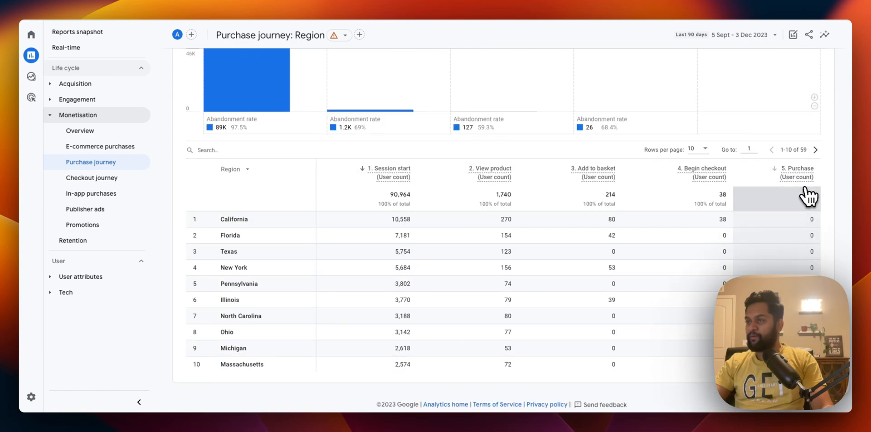
left_click(697, 149)
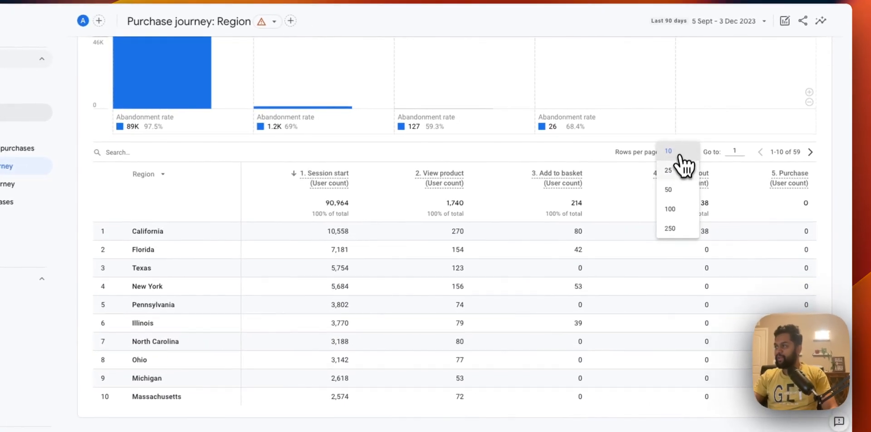
left_click(668, 208)
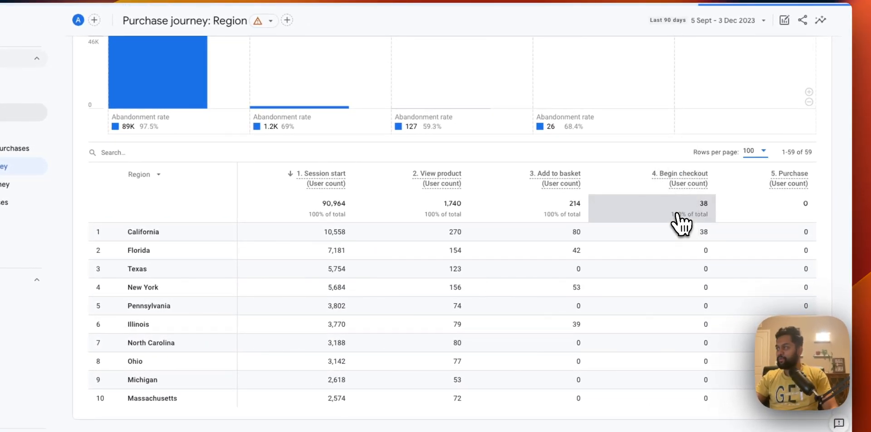
scroll("down", 3)
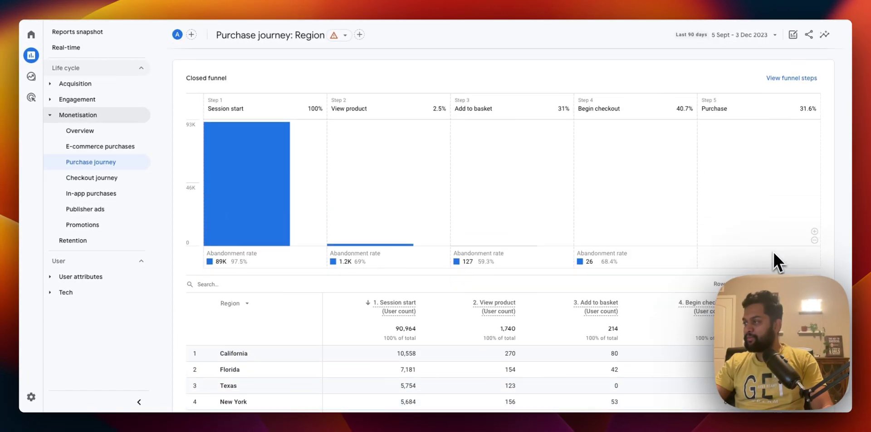
scroll("down", 3)
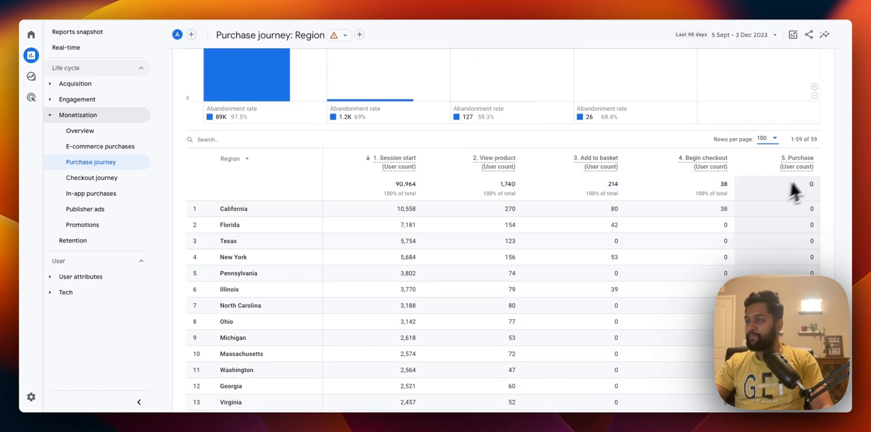
mouse_move(798, 183)
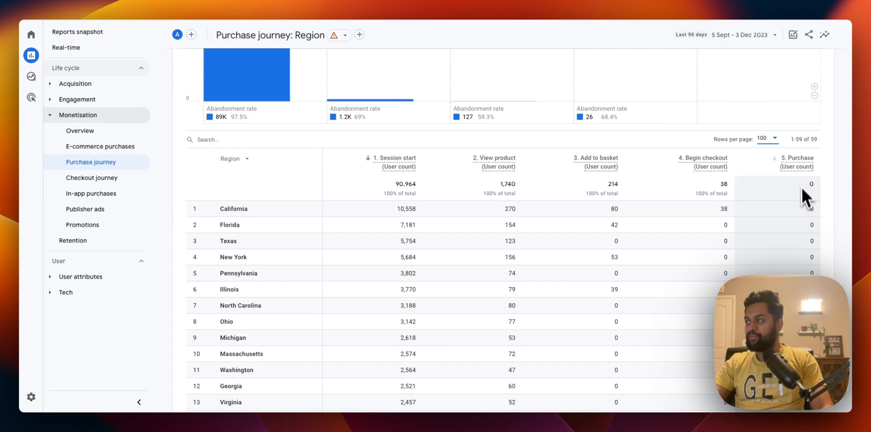
scroll("down", 3)
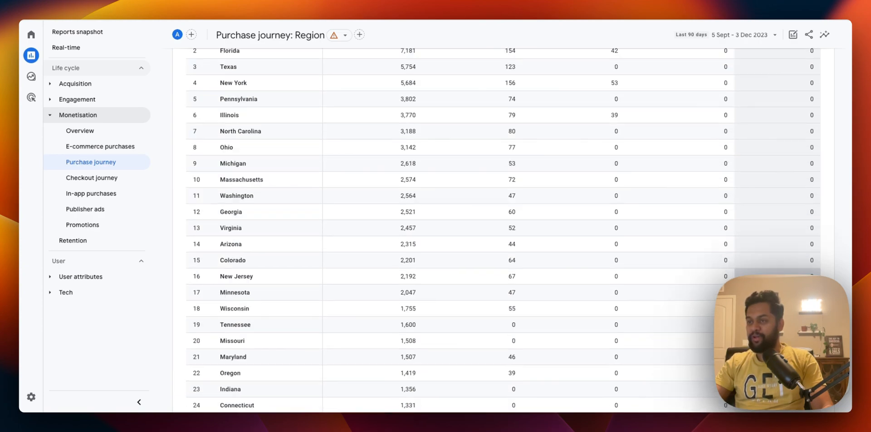
scroll("down", 3)
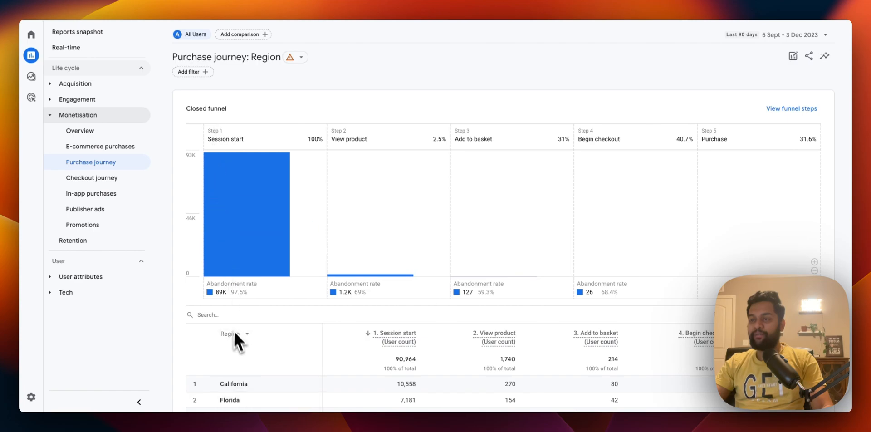
Break the funnel down by Browser and review the rows, led by Safari and Chrome.
left_click(231, 334)
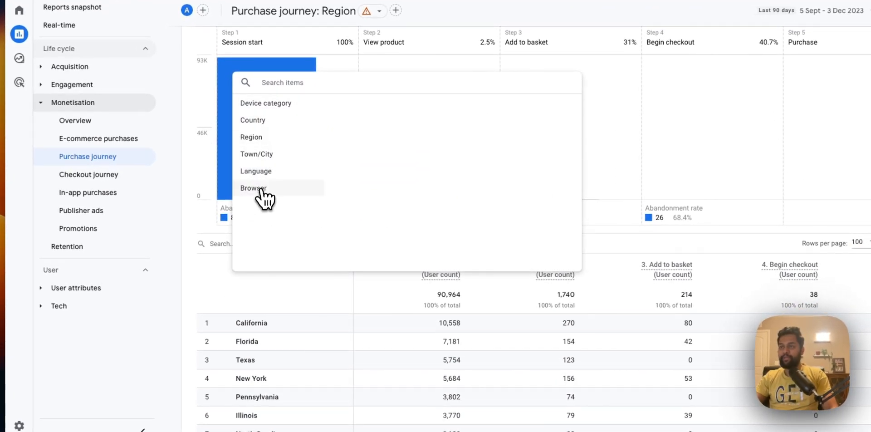
left_click(253, 188)
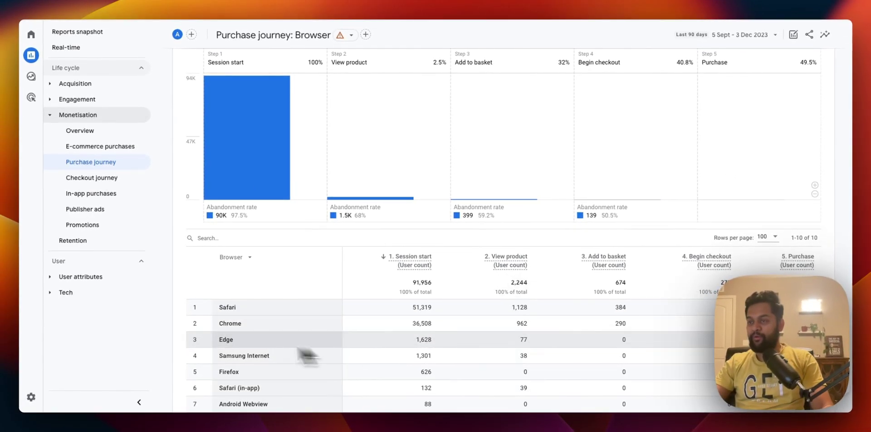
scroll("down", 3)
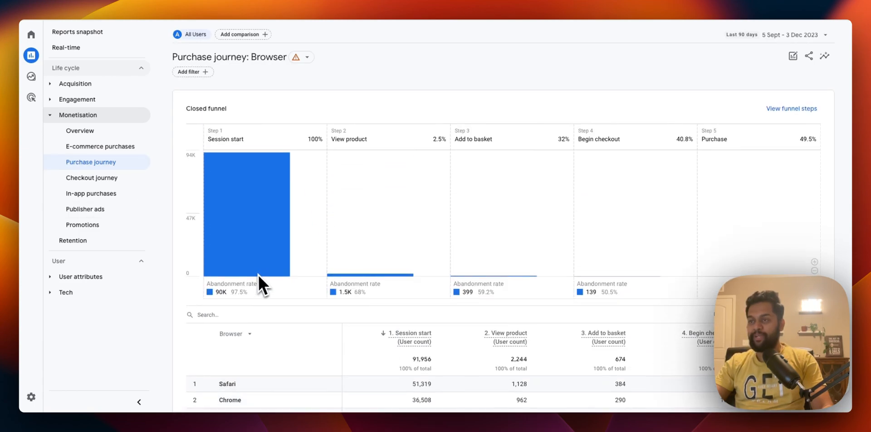
scroll("down", 3)
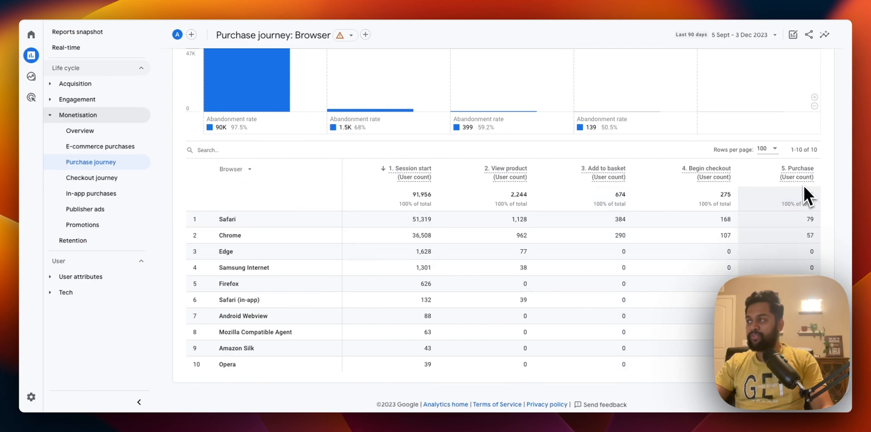
mouse_move(806, 188)
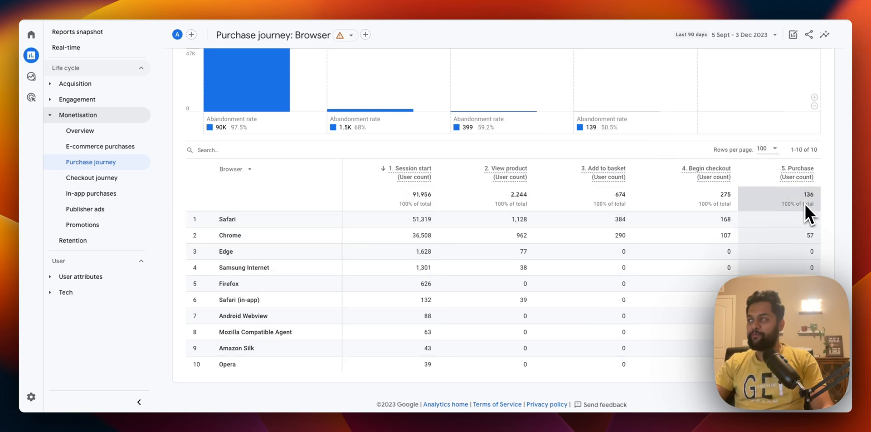
mouse_move(484, 260)
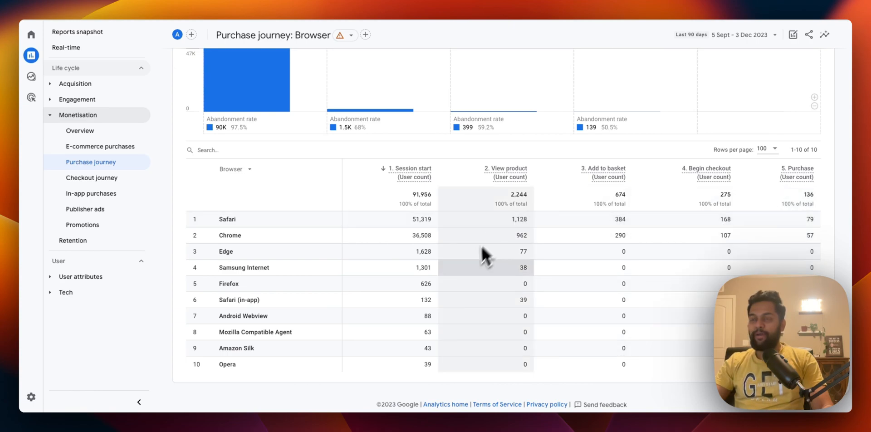
mouse_move(472, 276)
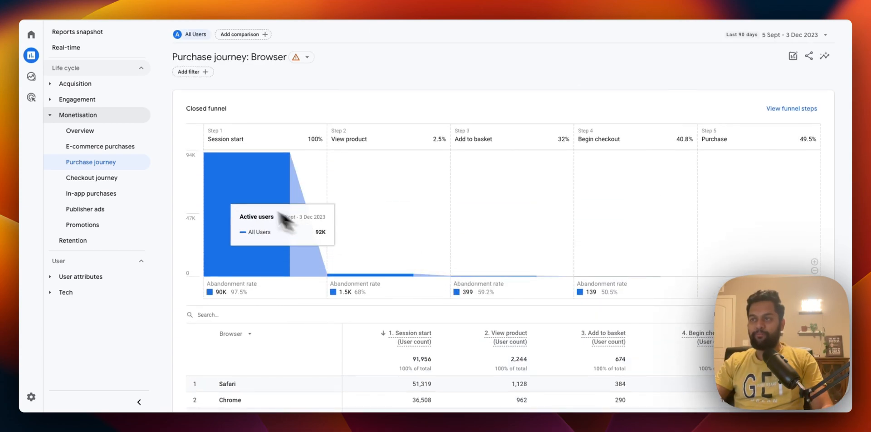
mouse_move(394, 261)
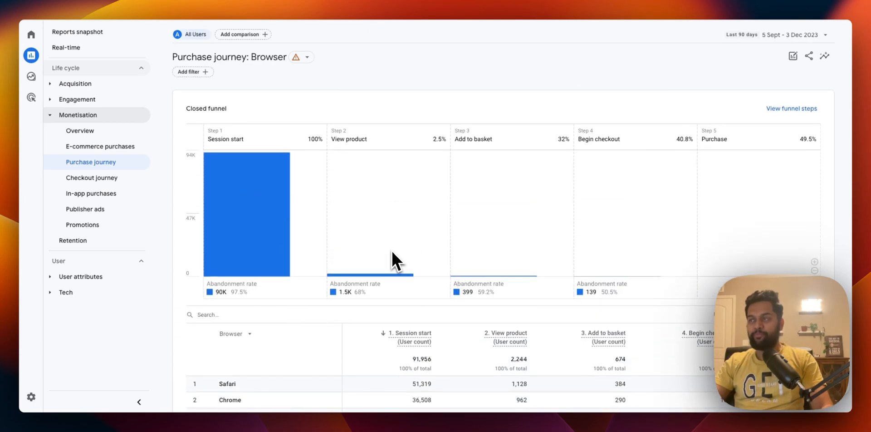
mouse_move(718, 239)
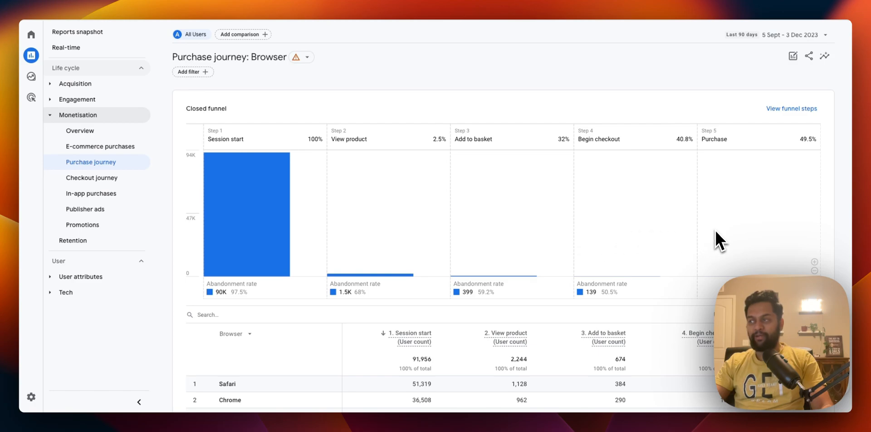
mouse_move(381, 278)
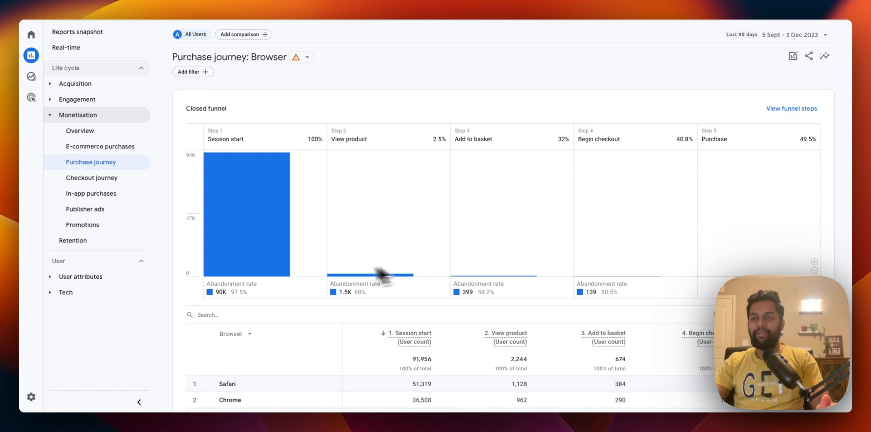
scroll("down", 3)
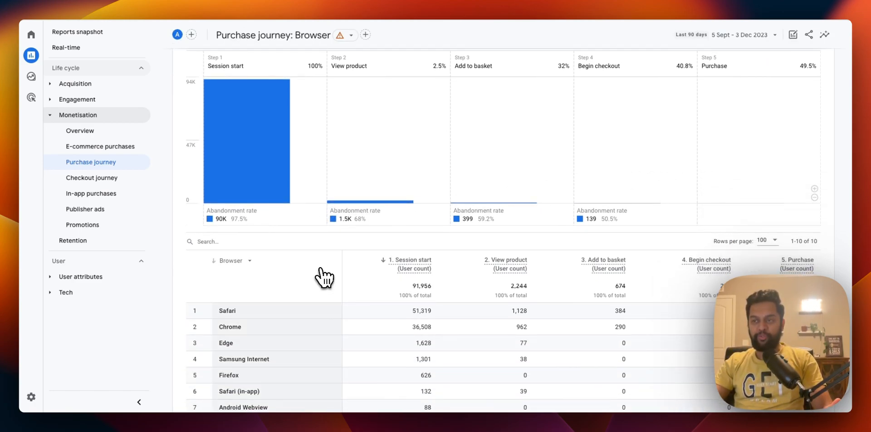
left_click(226, 261)
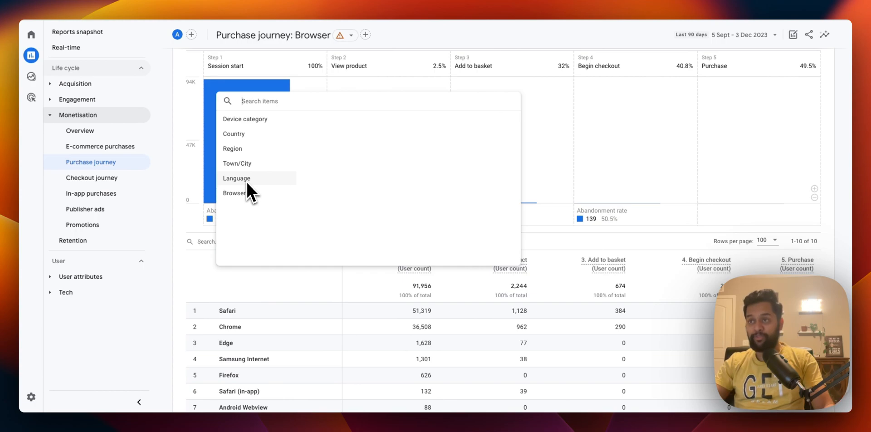
mouse_move(240, 172)
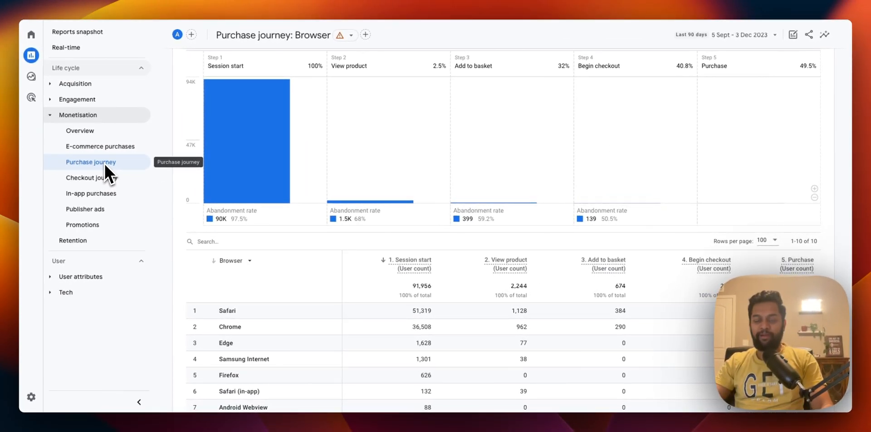
mouse_move(133, 168)
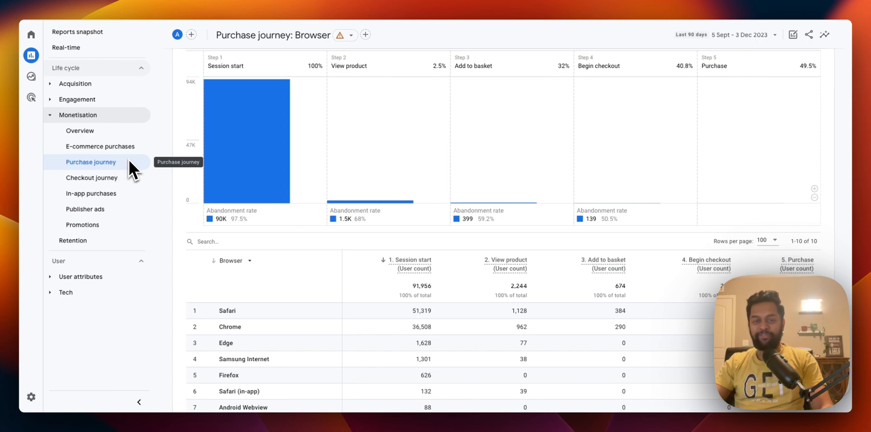